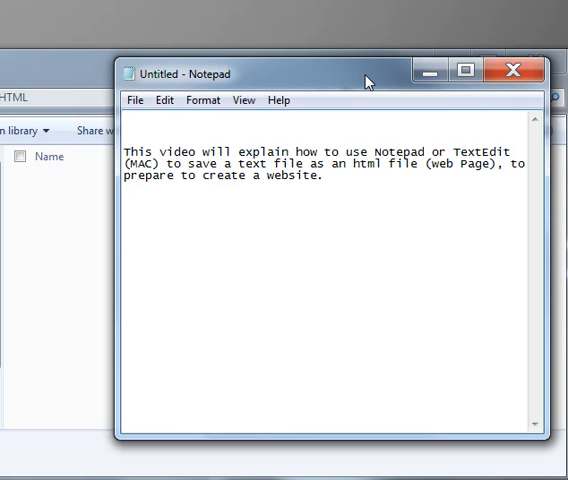
# Step: Start saving the untitled note via File > Save, landing on the practiceHTML folder
pyautogui.click(326, 176)
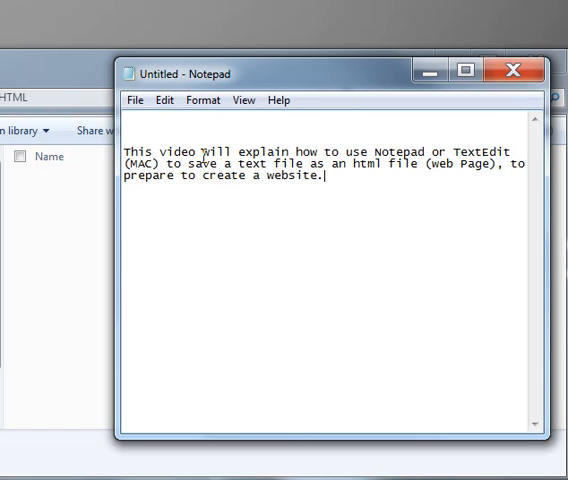
pyautogui.moveTo(330, 78)
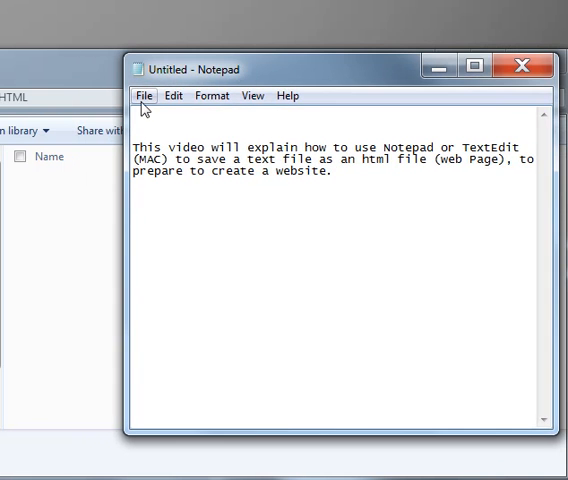
pyautogui.click(144, 96)
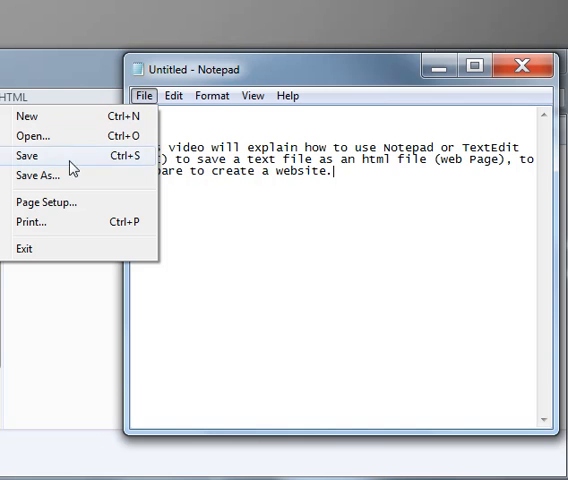
pyautogui.click(32, 156)
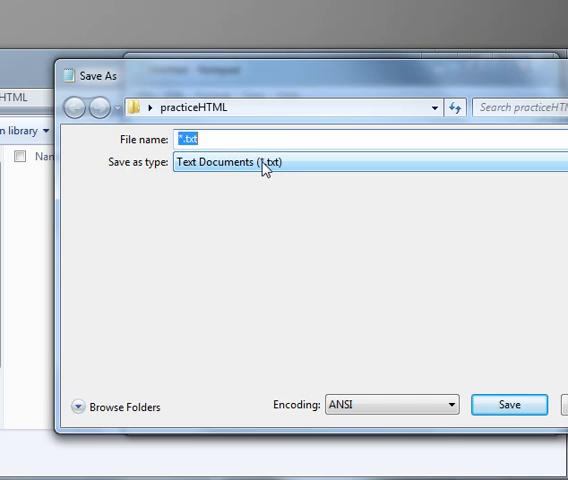
# Step: Switch Save as type to All Files and clear the File name box
pyautogui.click(244, 162)
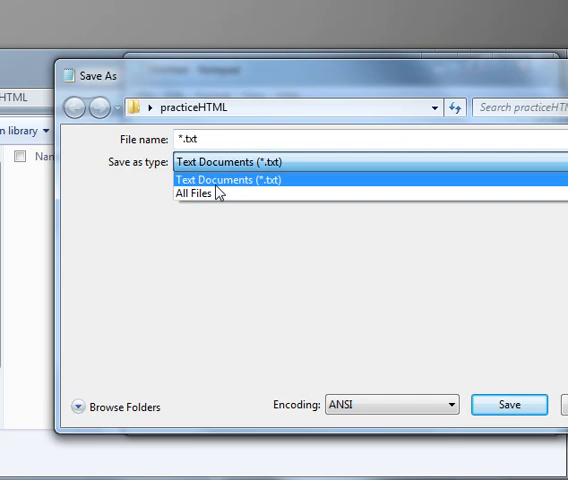
pyautogui.click(210, 192)
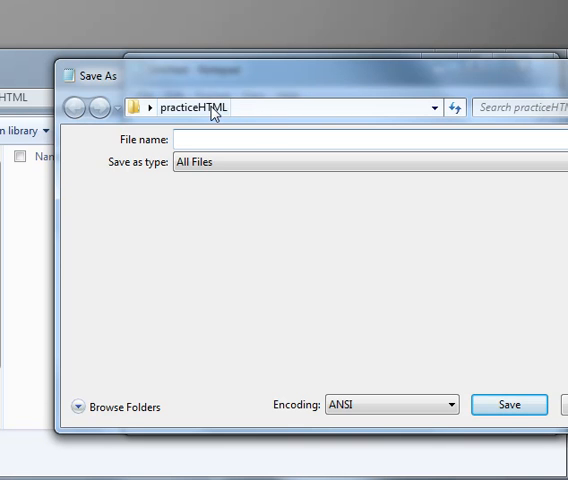
pyautogui.click(204, 108)
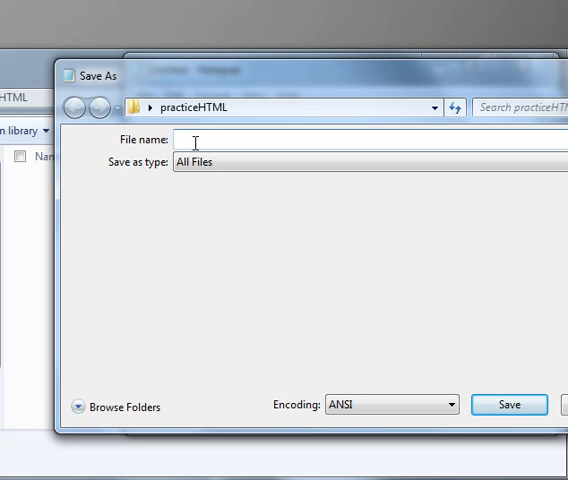
# Step: Enter practice1.html as the file name
pyautogui.write('practice1')
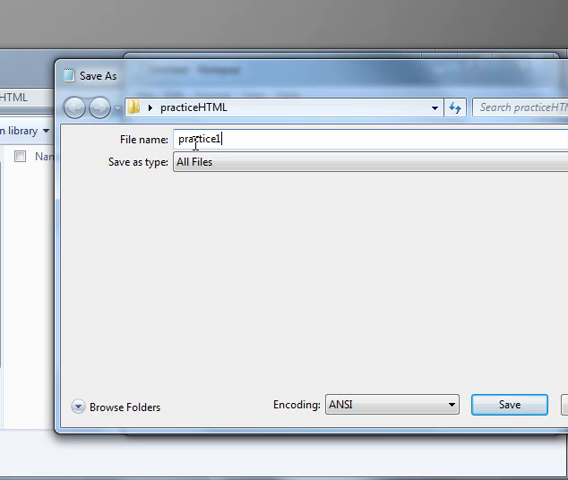
pyautogui.write('.')
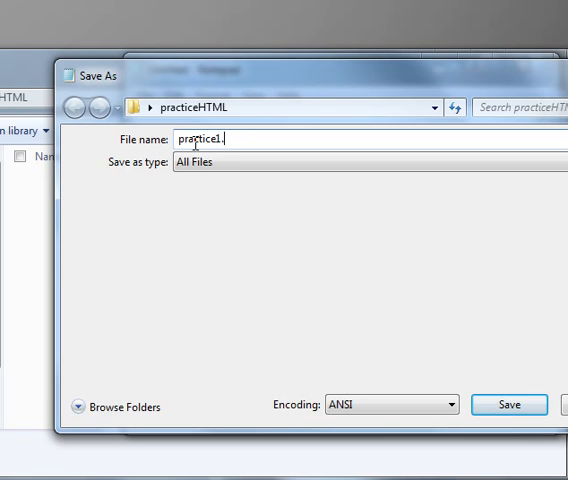
pyautogui.write('.htm')
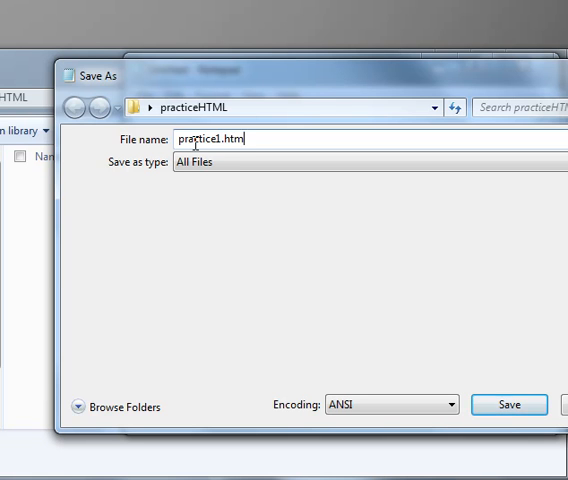
pyautogui.write('l')
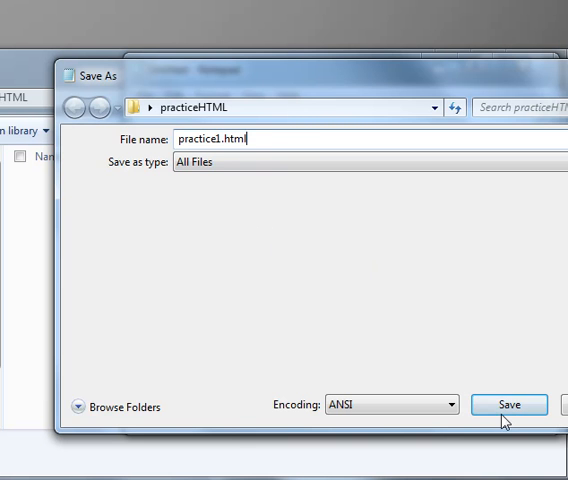
# Step: Save the note as practice1.html in the practiceHTML folder
pyautogui.click(508, 404)
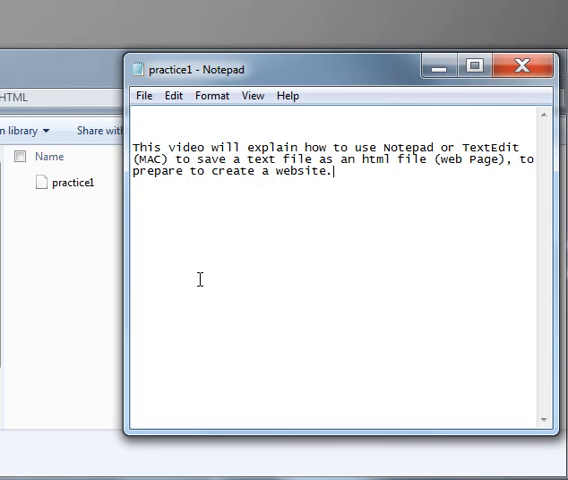
pyautogui.moveTo(86, 72)
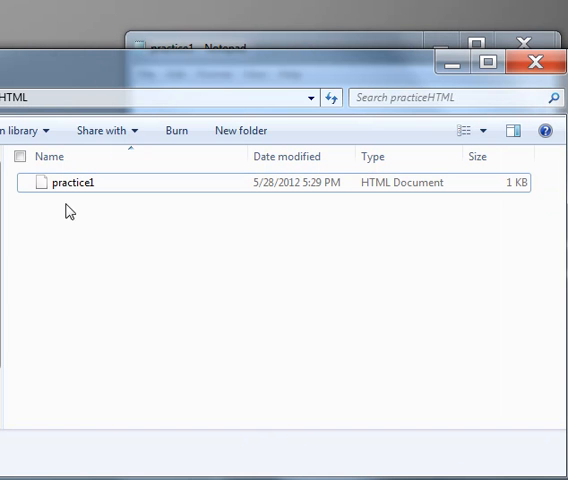
pyautogui.moveTo(68, 92)
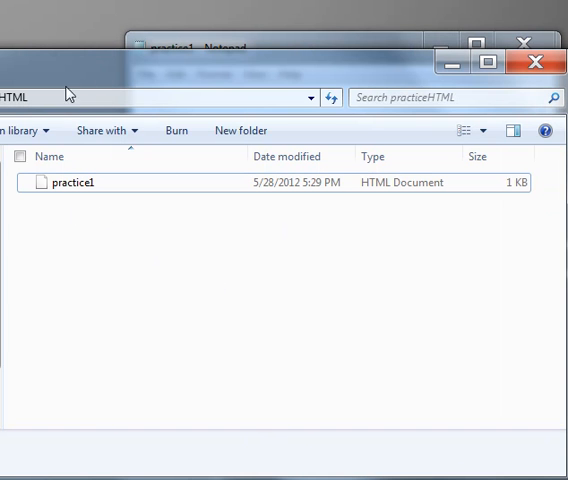
pyautogui.moveTo(108, 216)
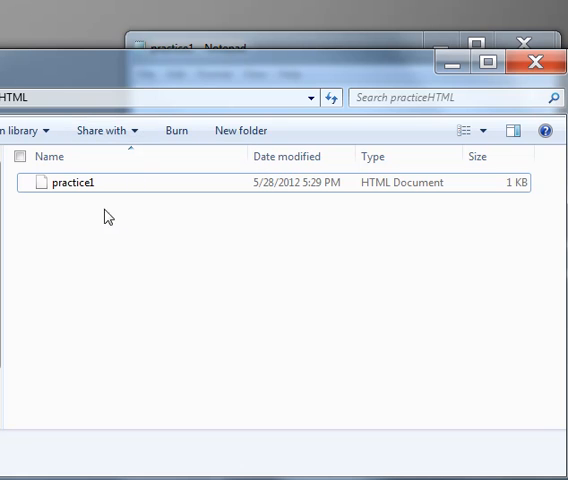
pyautogui.moveTo(292, 226)
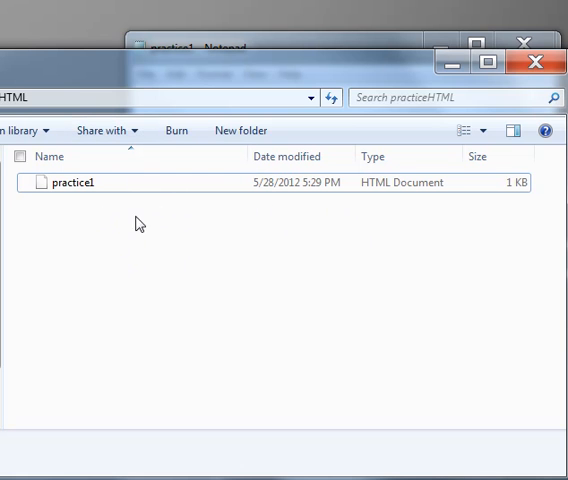
pyautogui.moveTo(104, 210)
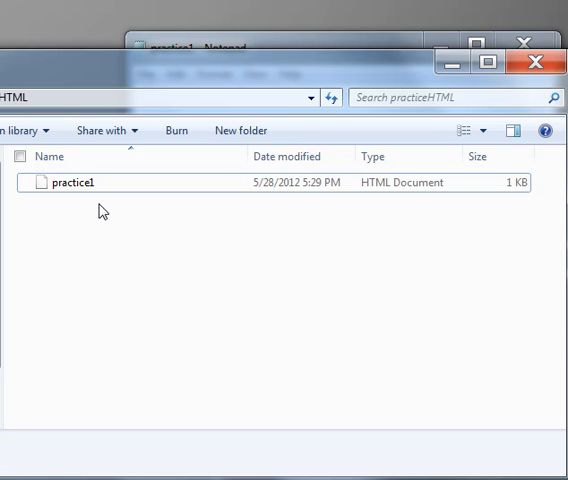
pyautogui.moveTo(80, 200)
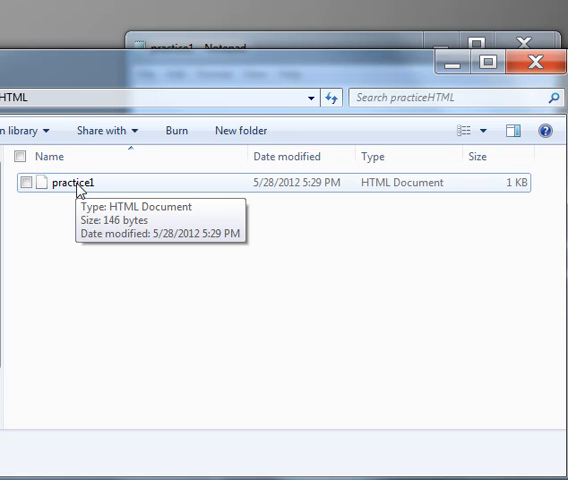
pyautogui.moveTo(88, 240)
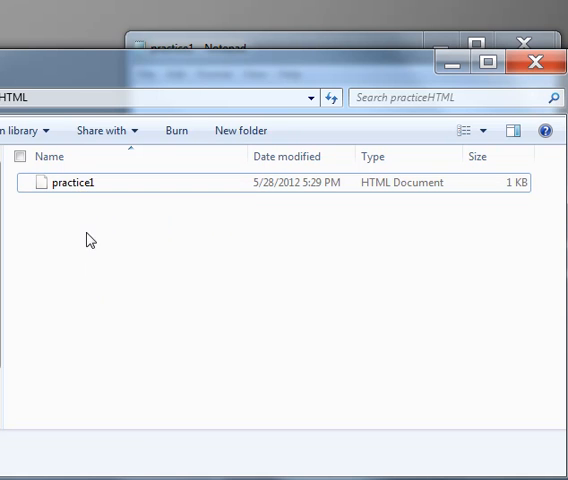
pyautogui.moveTo(144, 336)
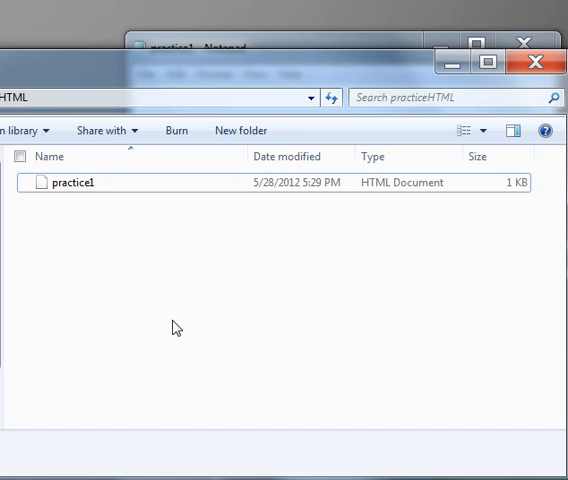
pyautogui.moveTo(120, 280)
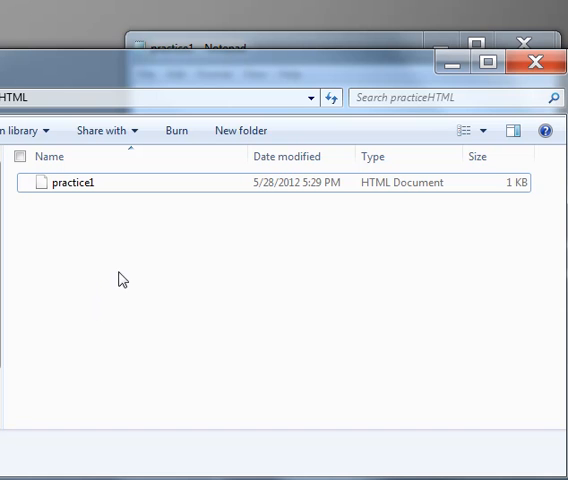
pyautogui.moveTo(304, 268)
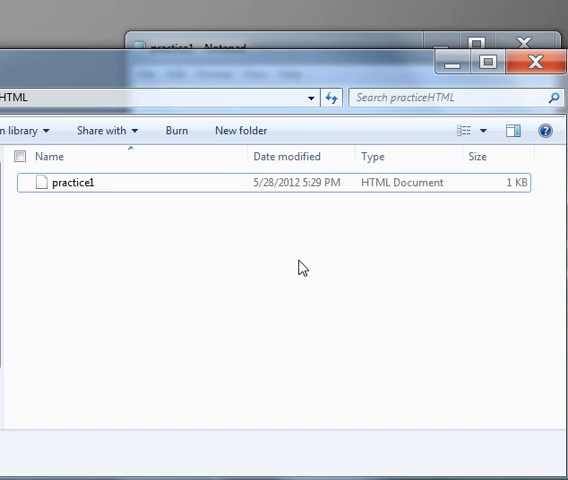
pyautogui.moveTo(288, 306)
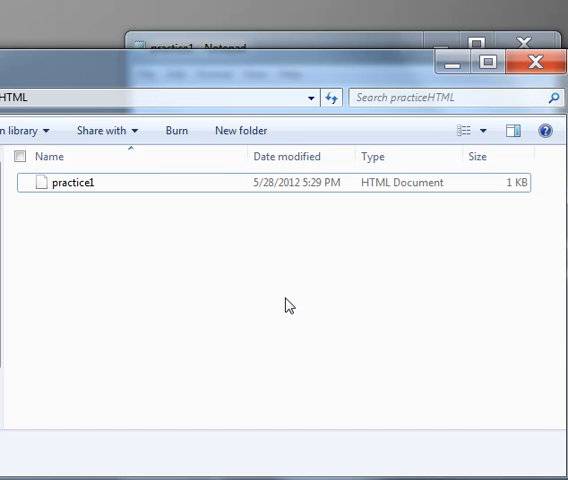